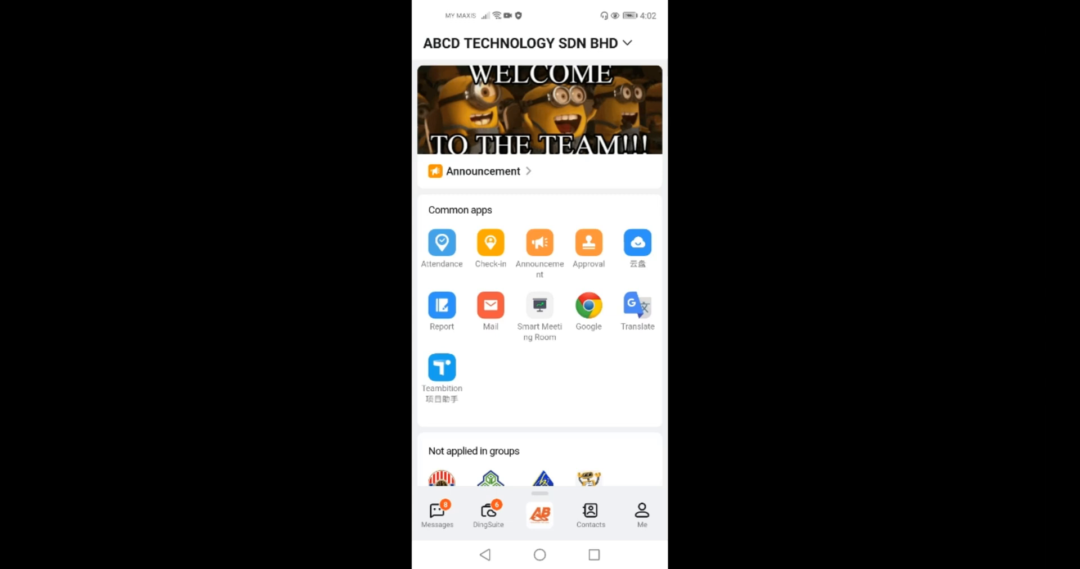
Go to Approval, expand the Store category and choose the ISSUE OUT form.
{"action": "left_click", "coordinate": [539, 529]}
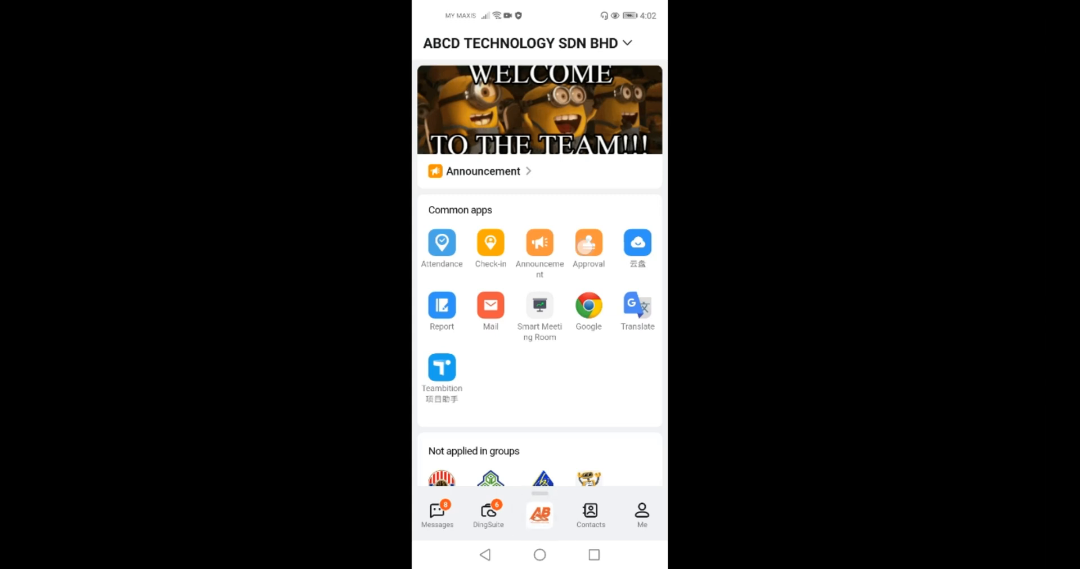
{"action": "left_click", "coordinate": [589, 243]}
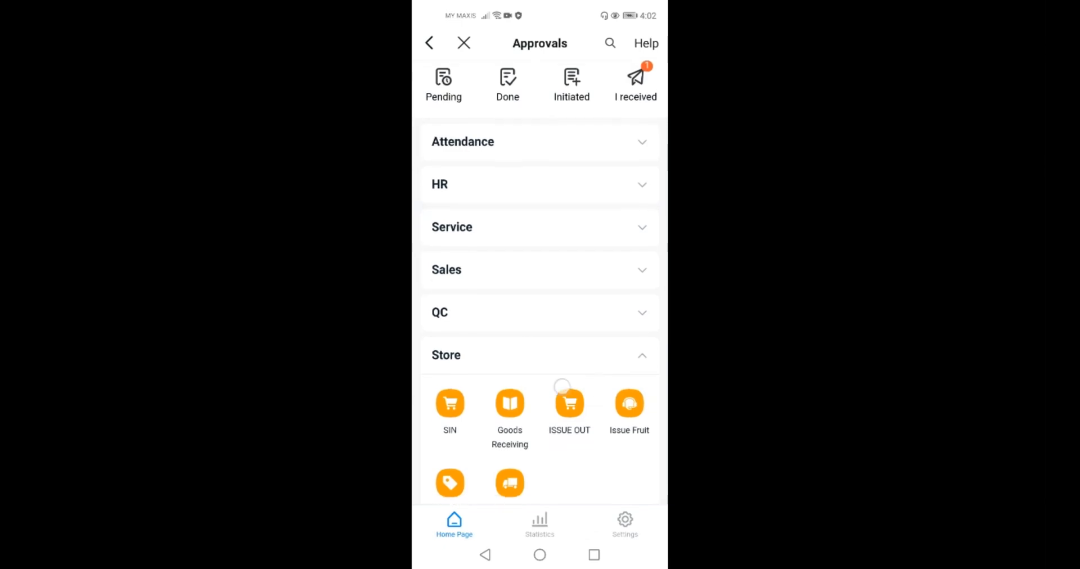
{"action": "left_click", "coordinate": [569, 404]}
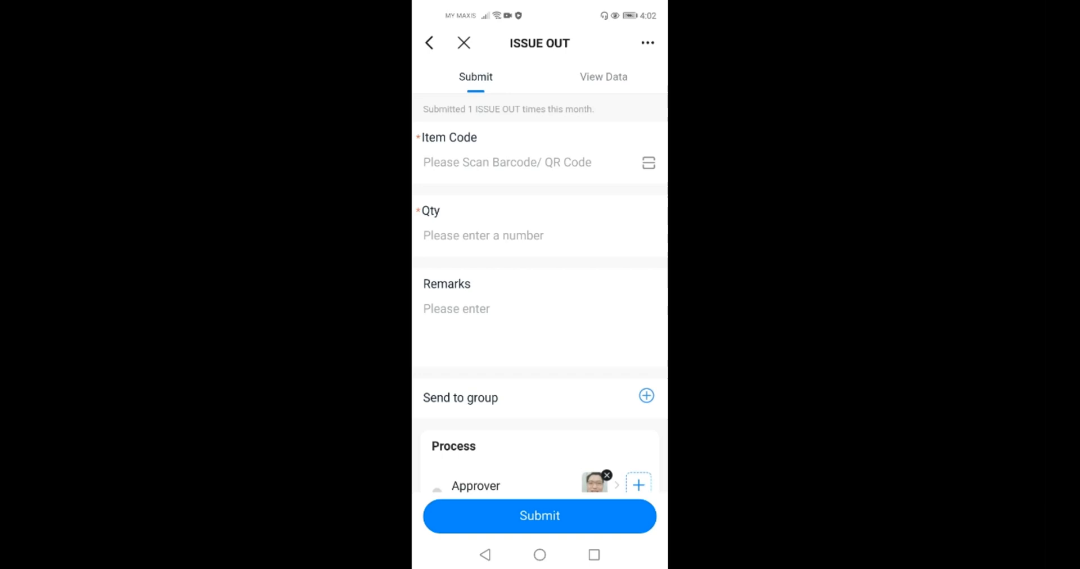
{"action": "left_click", "coordinate": [646, 396]}
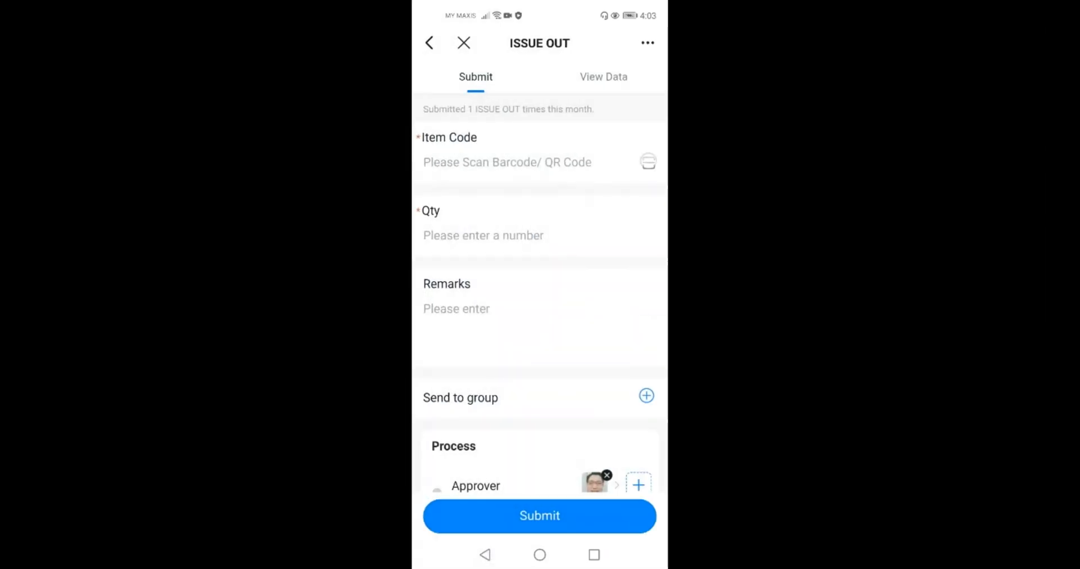
{"action": "left_click", "coordinate": [648, 162]}
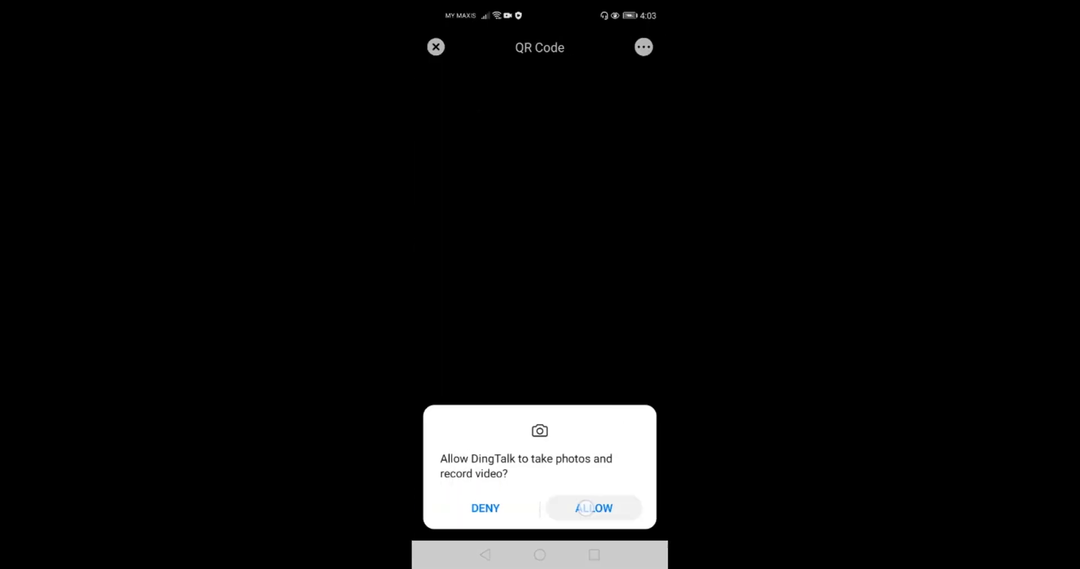
{"action": "left_click", "coordinate": [594, 509]}
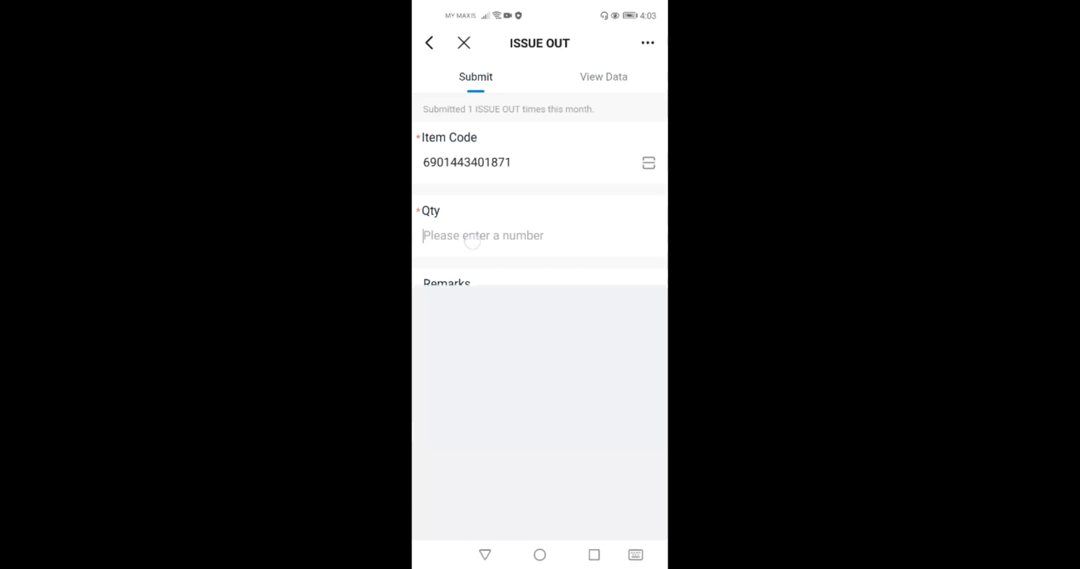
Enter the quantity, submit the ISSUE OUT request and view it in the approver's chat.
{"action": "left_click", "coordinate": [482, 235]}
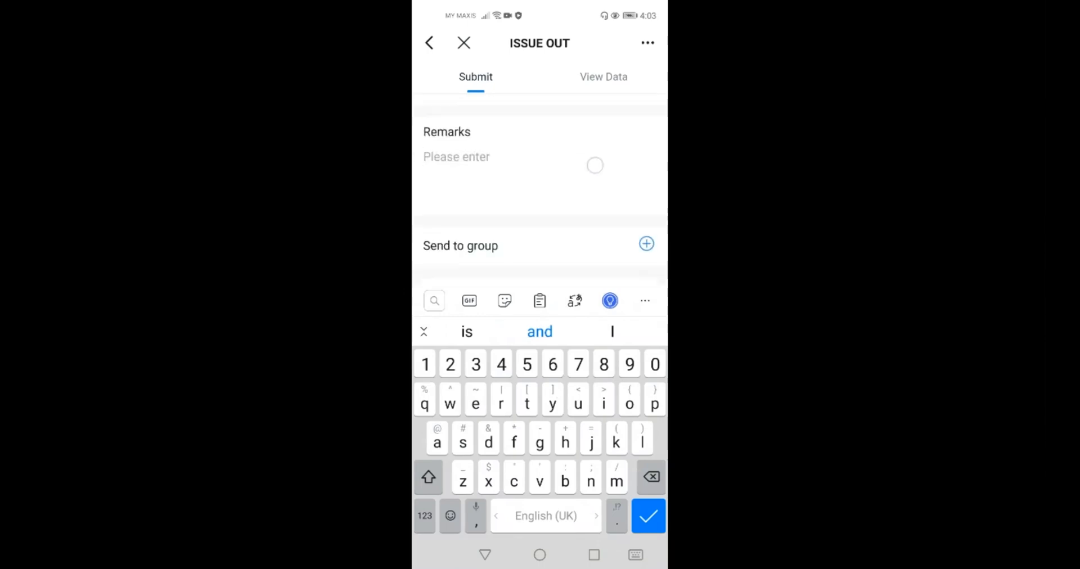
{"action": "scroll", "scroll_direction": "down", "scroll_amount": 3}
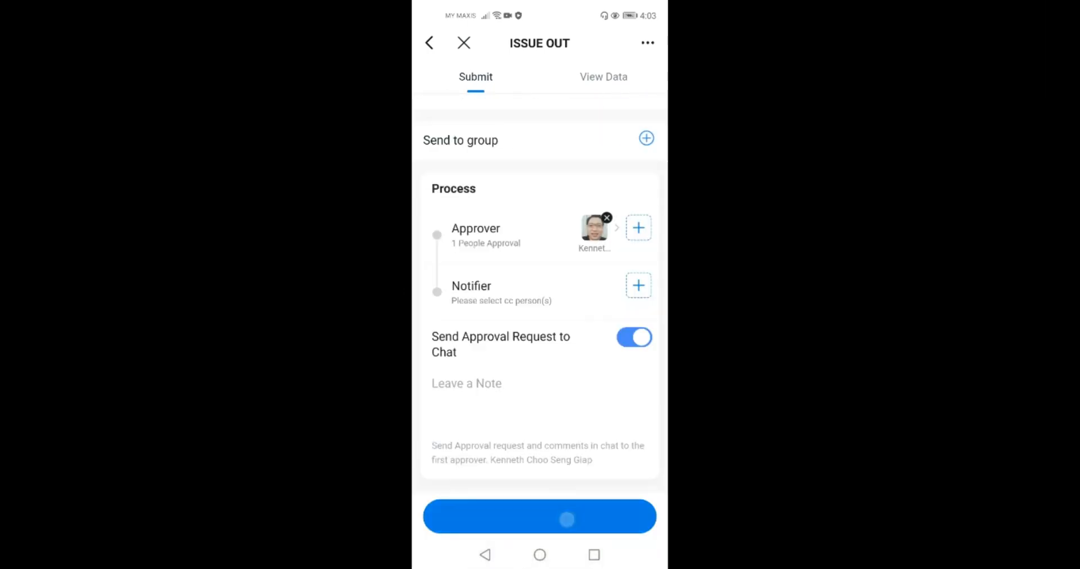
{"action": "left_click", "coordinate": [539, 518]}
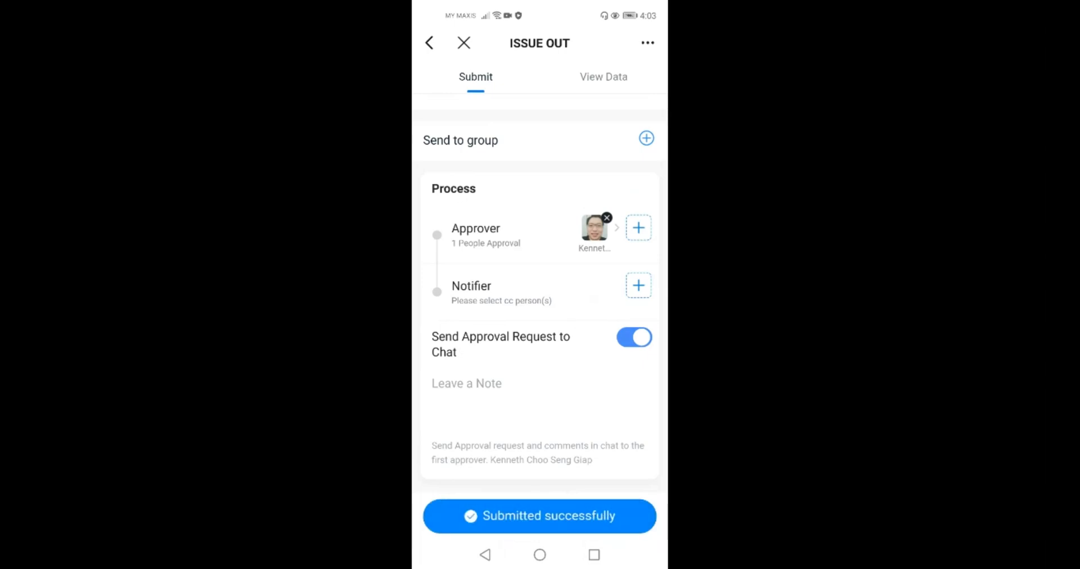
{"action": "left_click", "coordinate": [540, 516]}
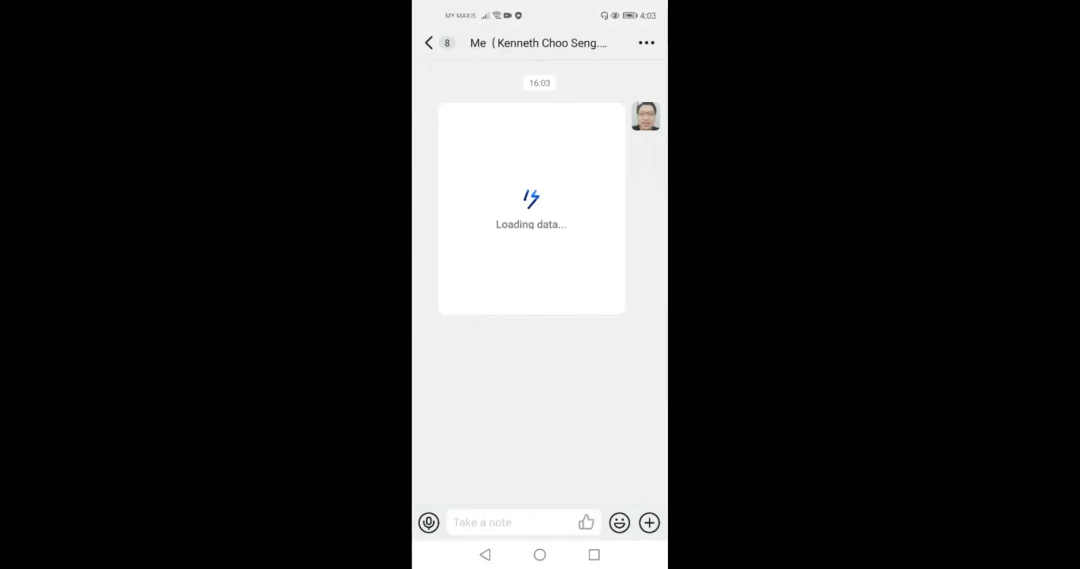